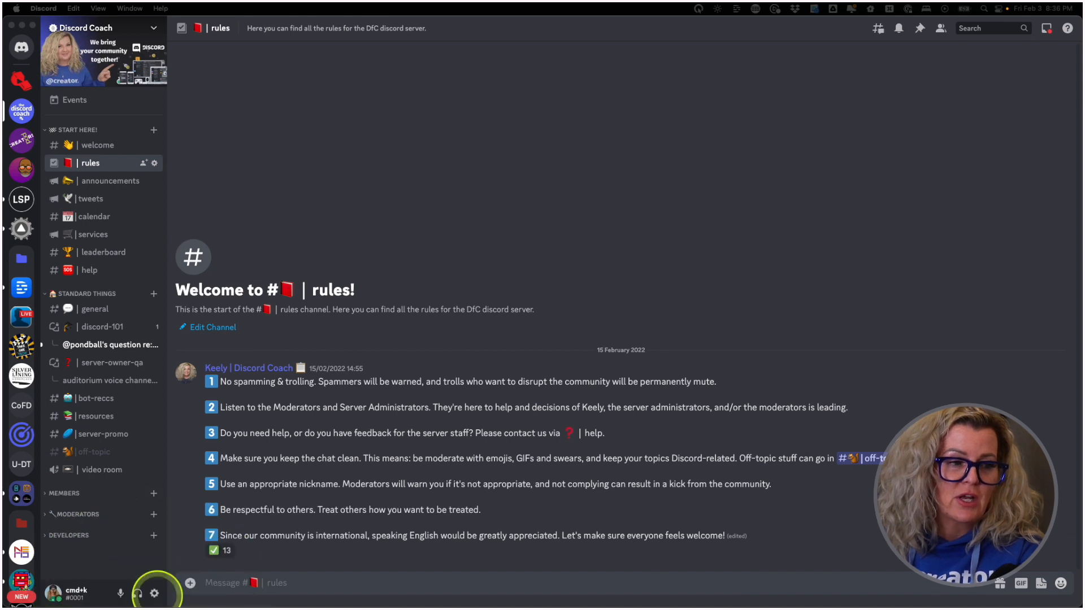
mouse_move(155, 594)
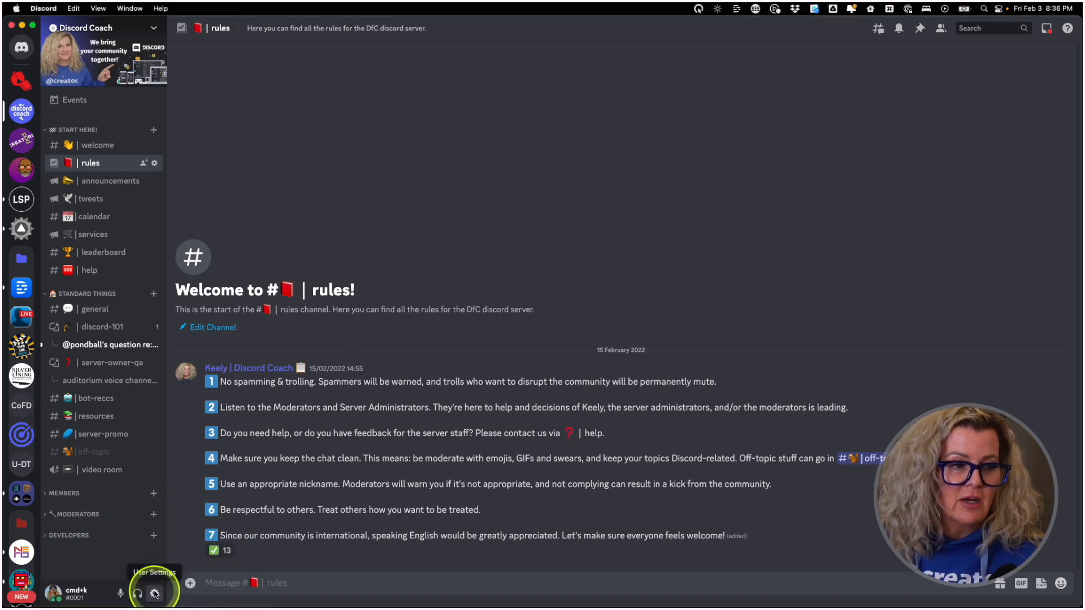
Step: Reach the Connections page of User Settings listing the linked Facebook, PayPal and Twitter accounts
click(155, 593)
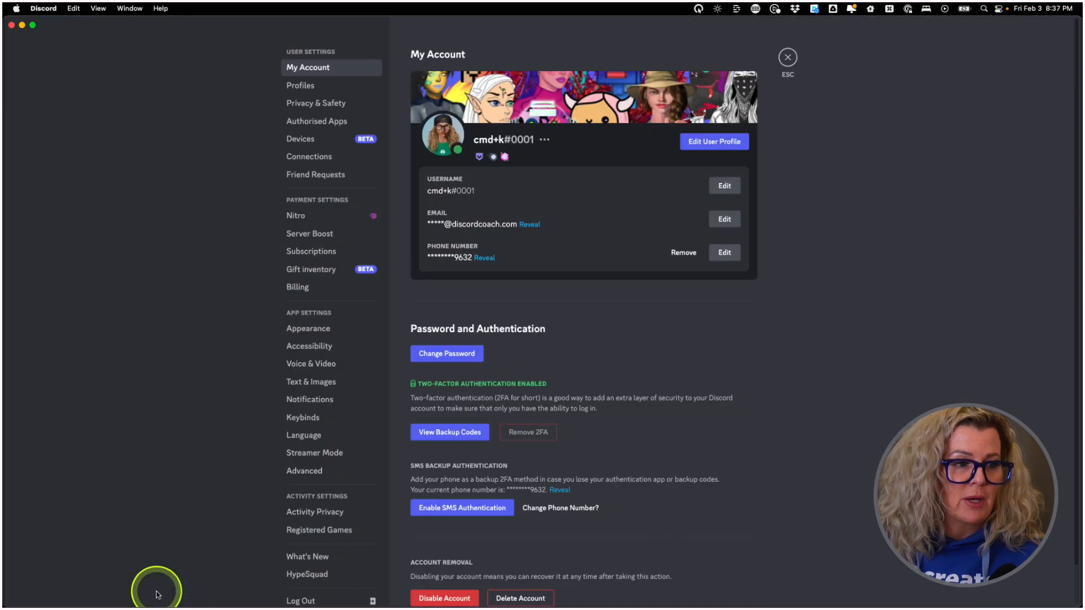
click(787, 57)
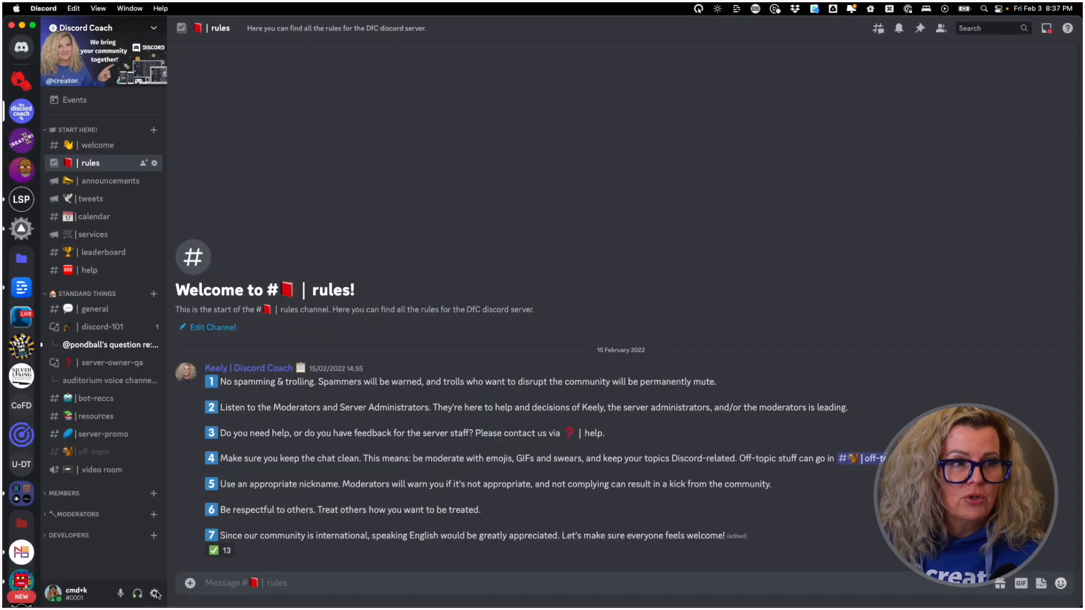
mouse_move(155, 594)
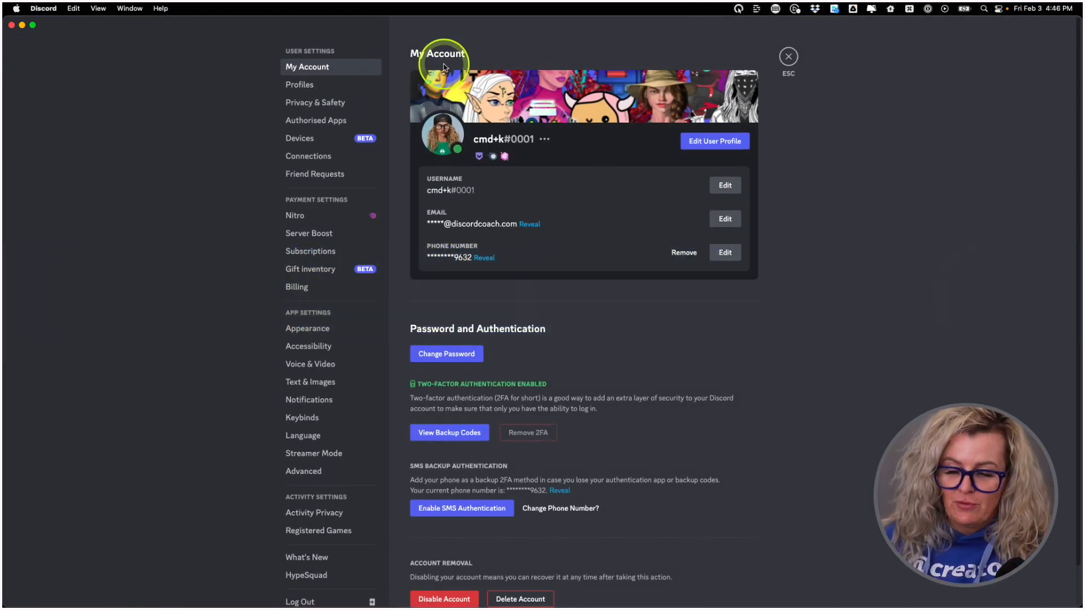
click(309, 156)
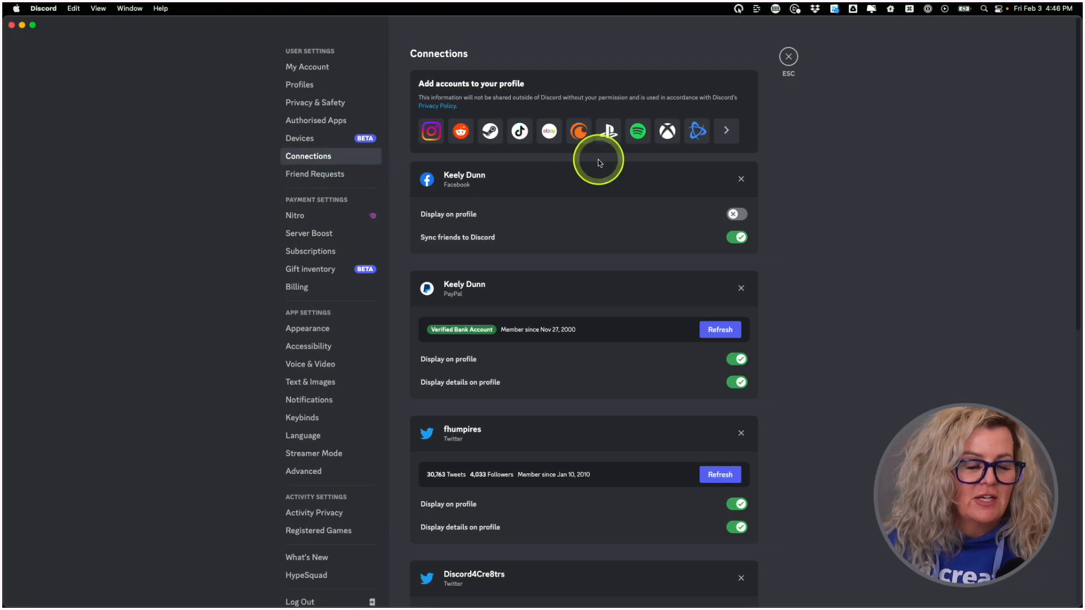
mouse_move(509, 192)
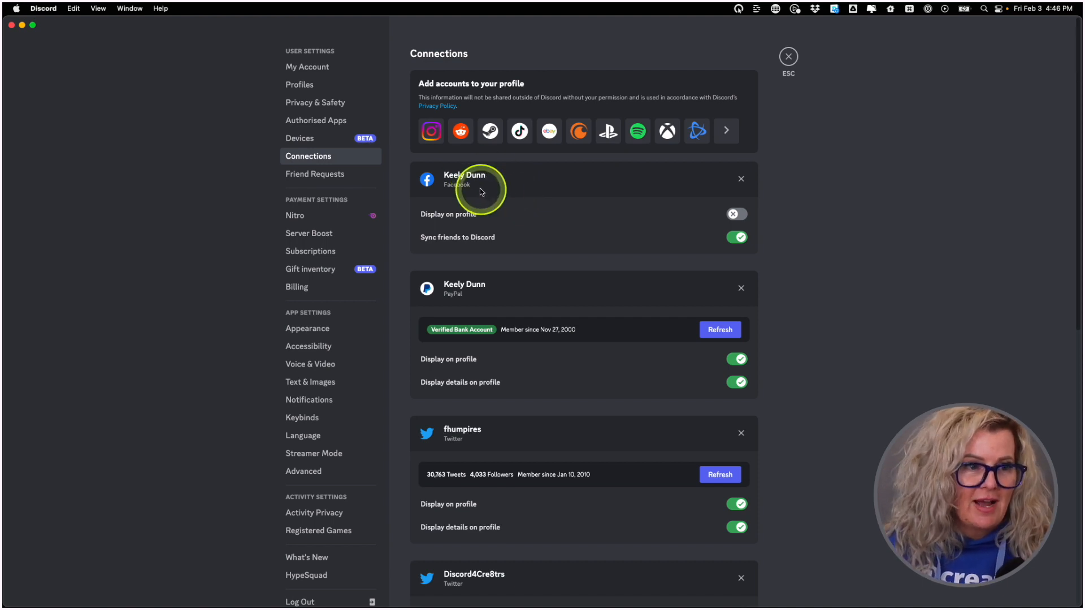
mouse_move(538, 238)
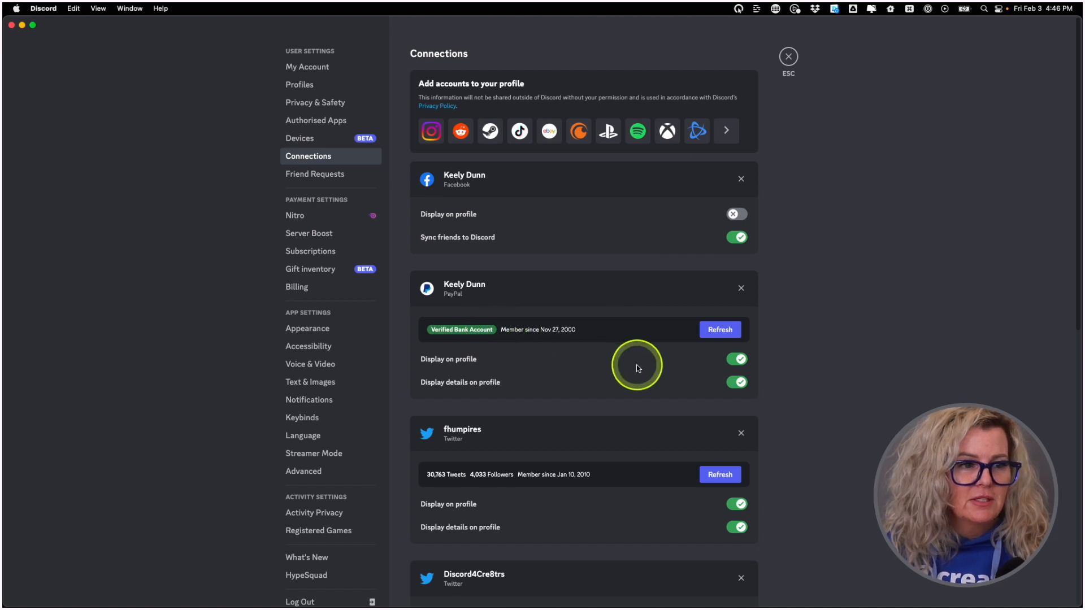
Step: Review the Connections list down to the two YouTube channels and disconnect an extra Twitter entry
scroll(down, 3)
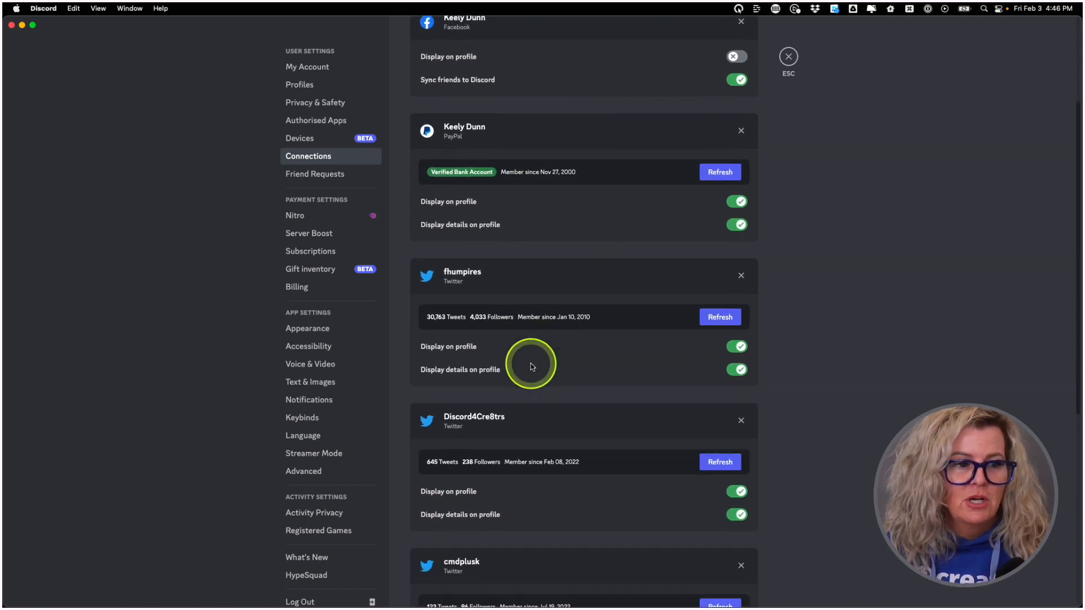
scroll(down, 3)
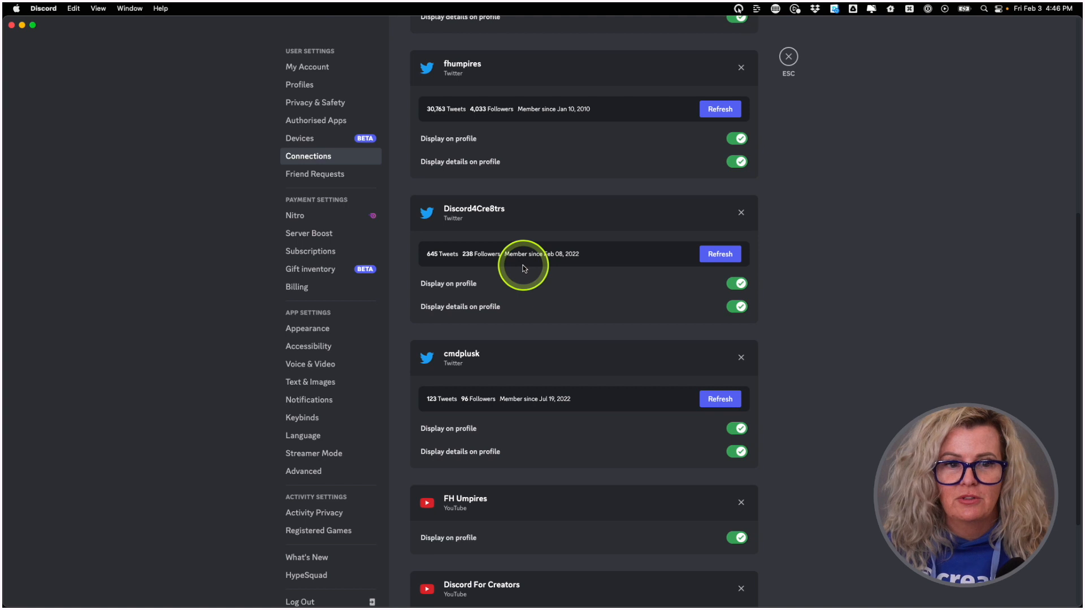
mouse_move(567, 444)
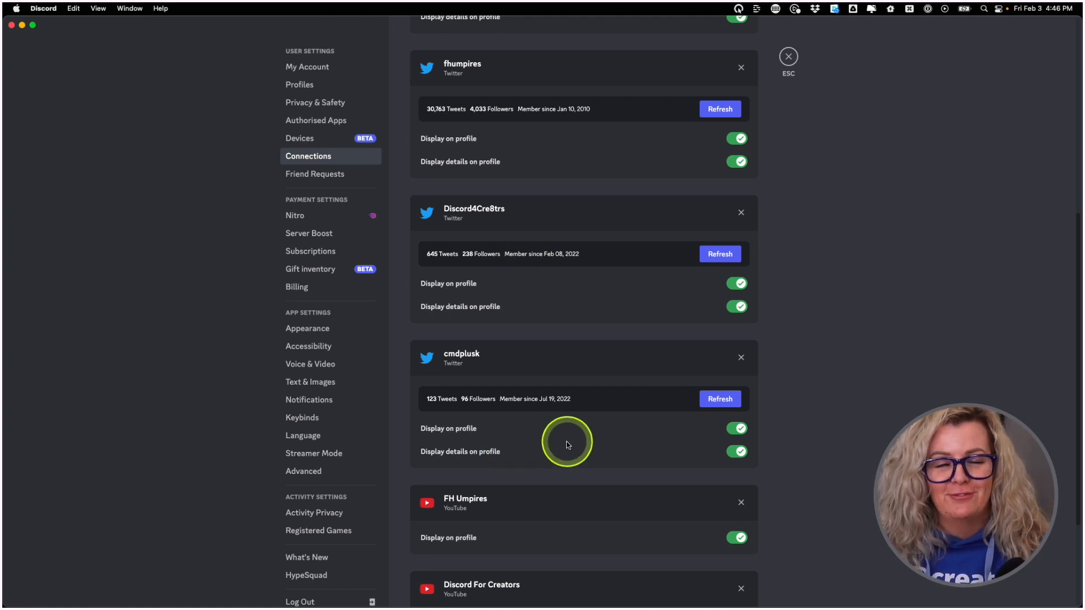
scroll(down, 3)
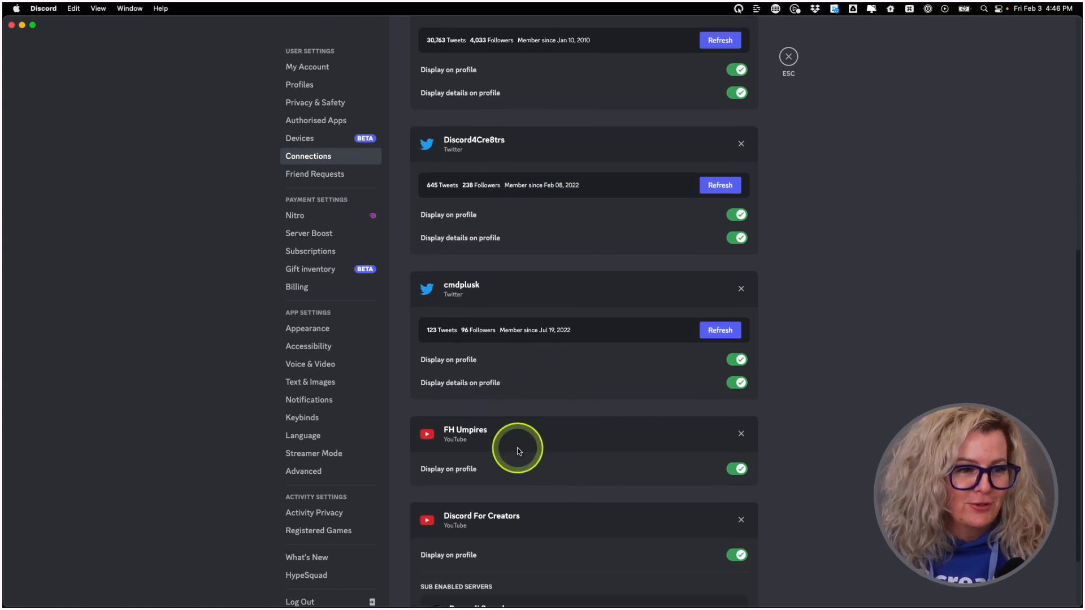
scroll(down, 3)
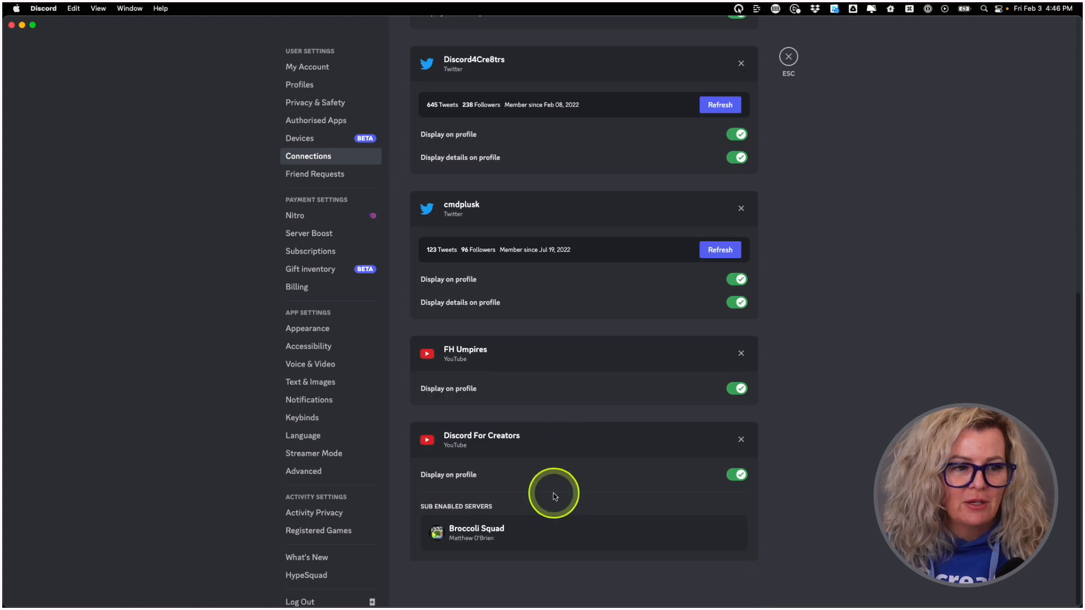
mouse_move(575, 537)
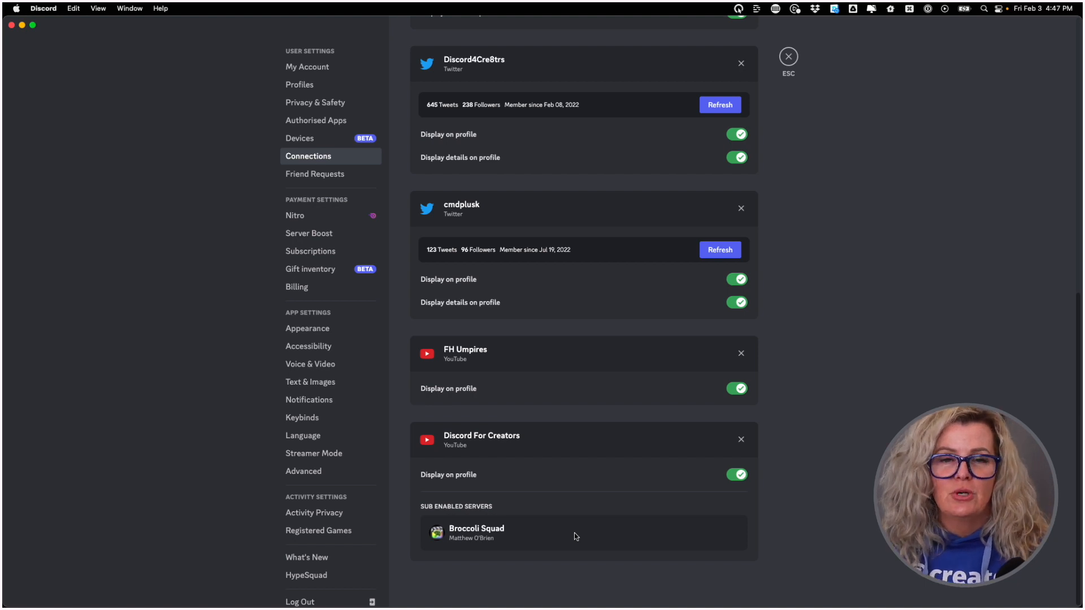
click(476, 533)
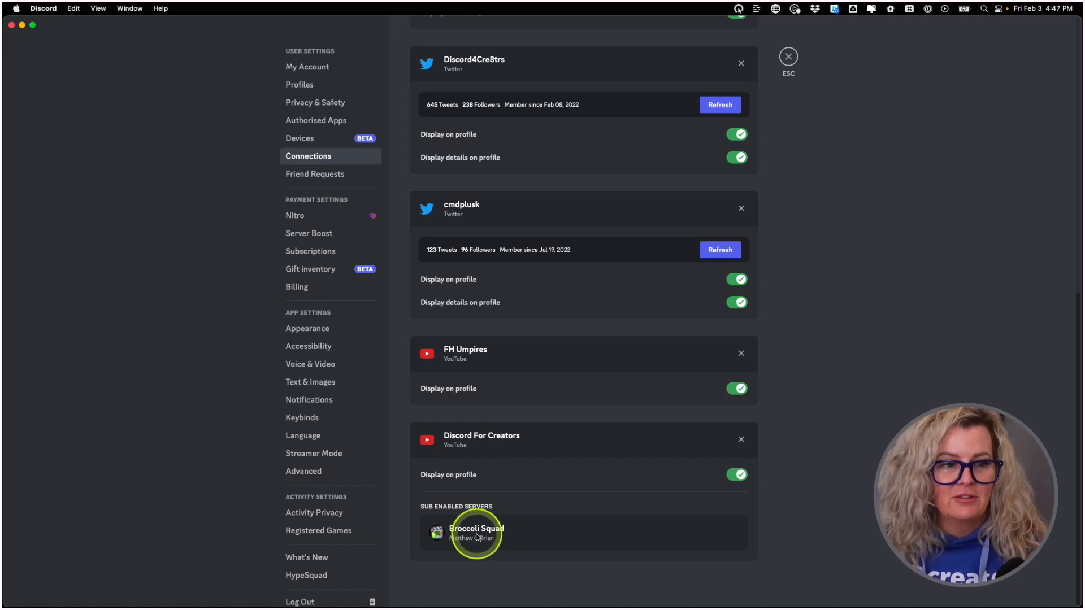
scroll(up, 3)
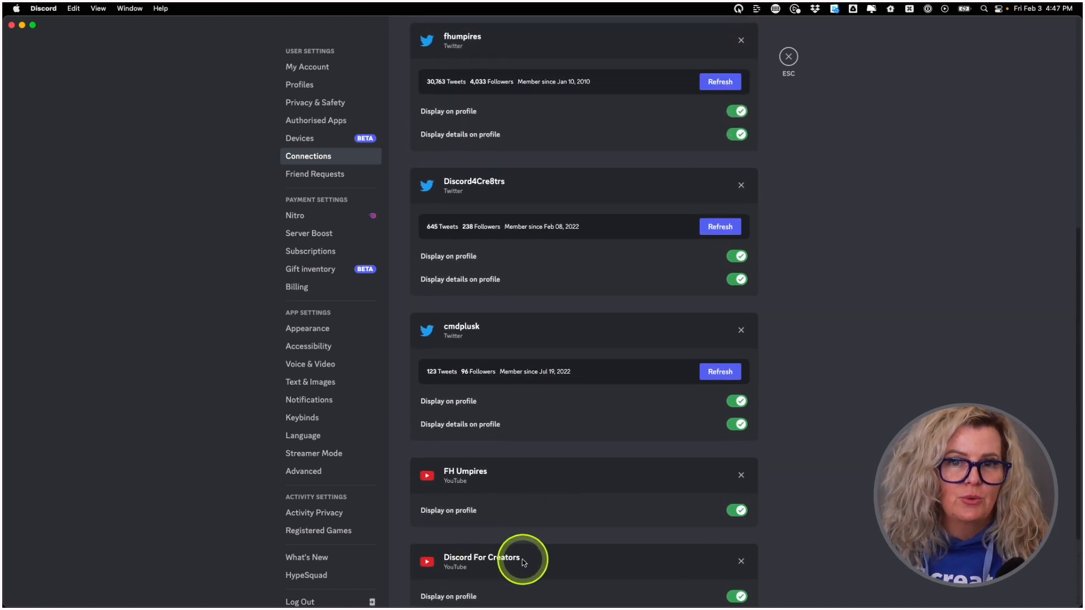
scroll(up, 3)
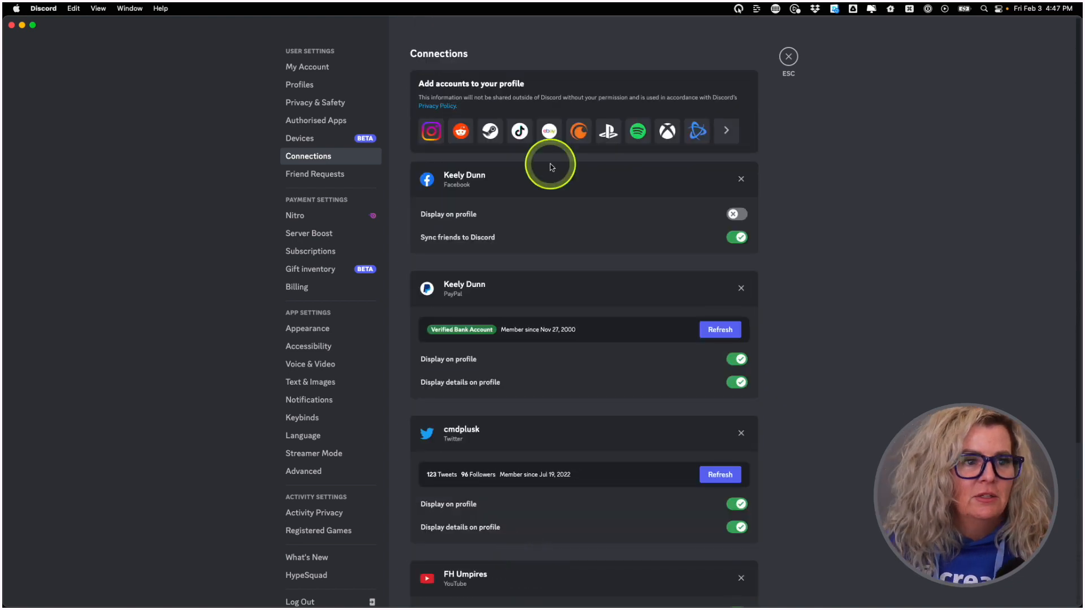
Step: Authorize Discord's Twitter Integration for the fhumpires account from the Add Connection list
click(726, 131)
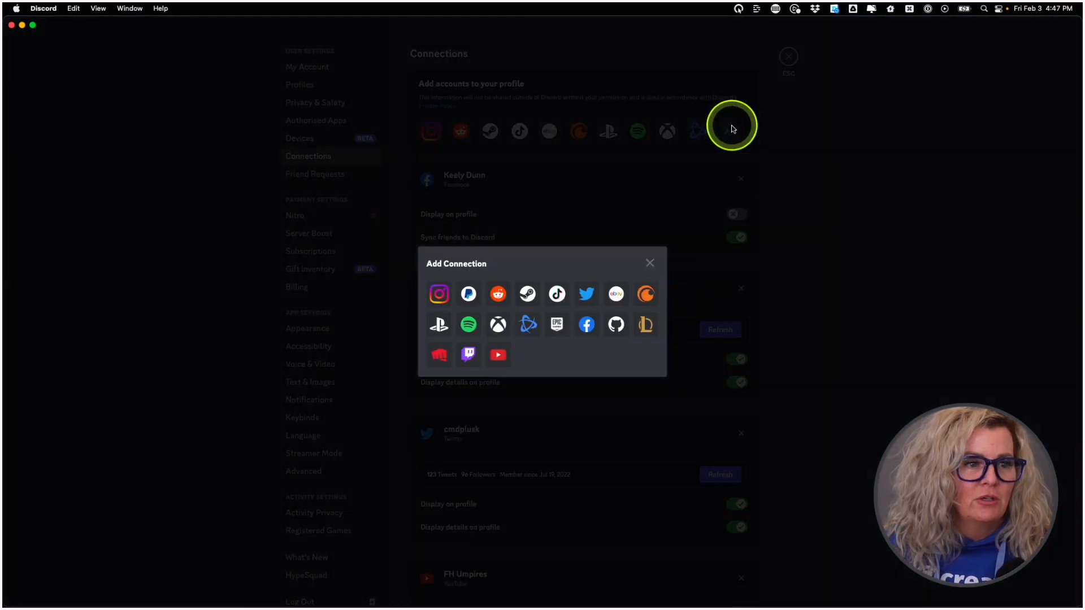
mouse_move(587, 294)
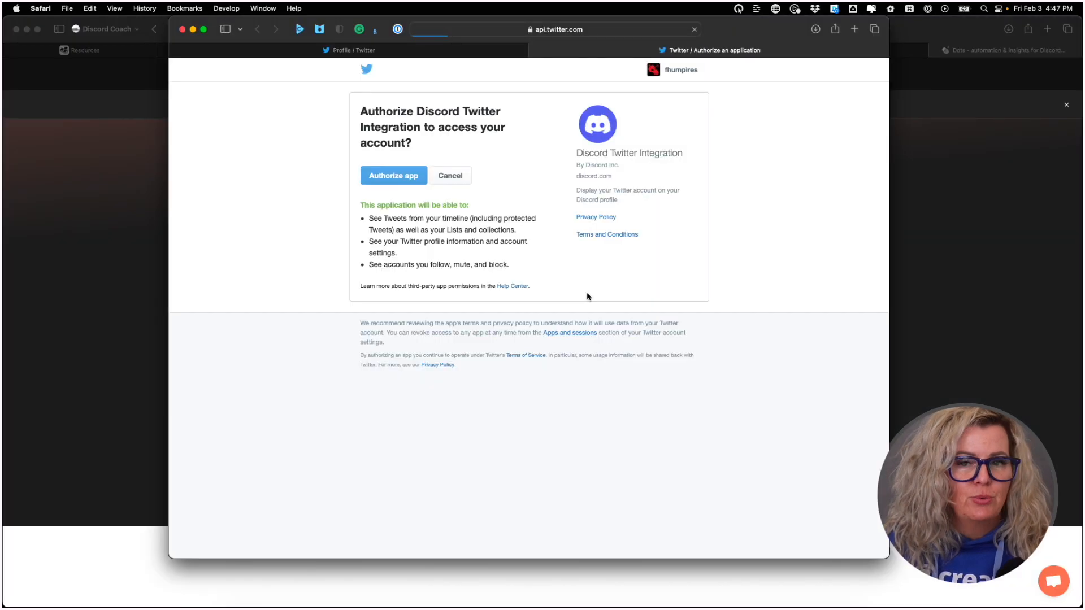
mouse_move(637, 134)
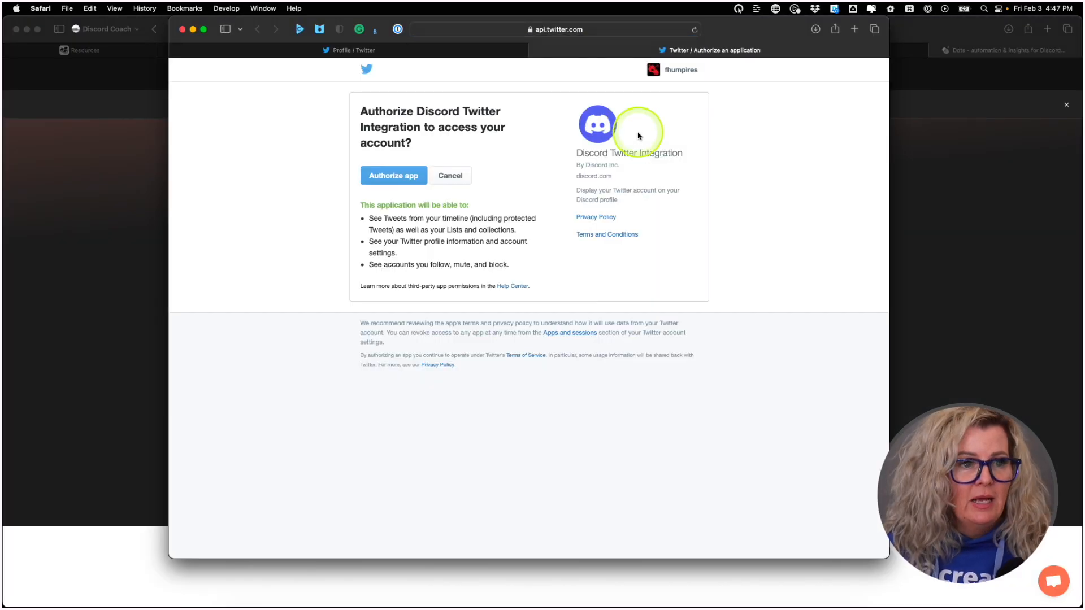
mouse_move(690, 79)
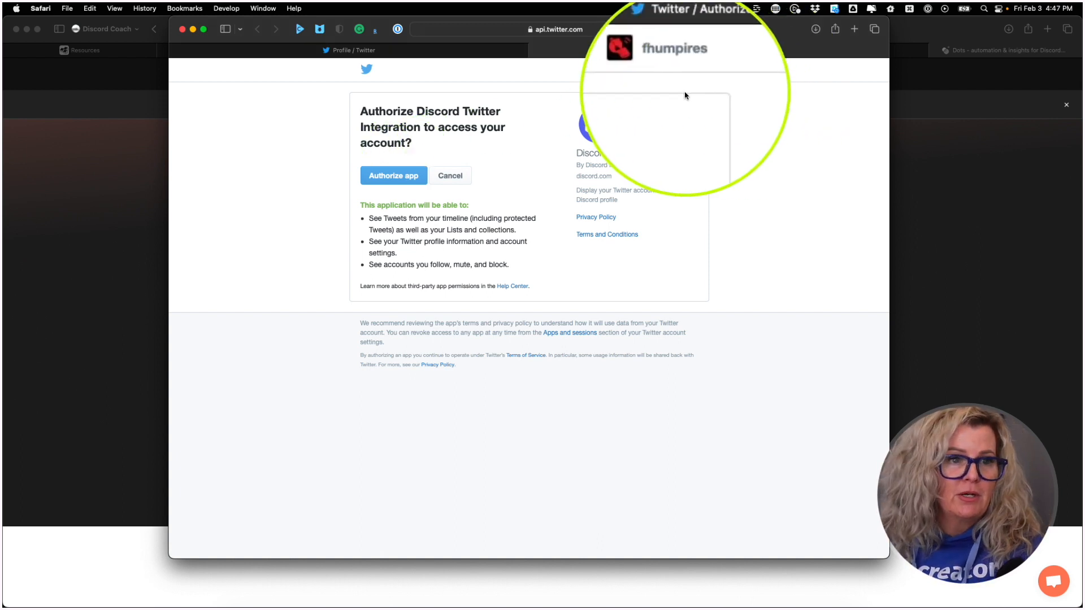
mouse_move(393, 175)
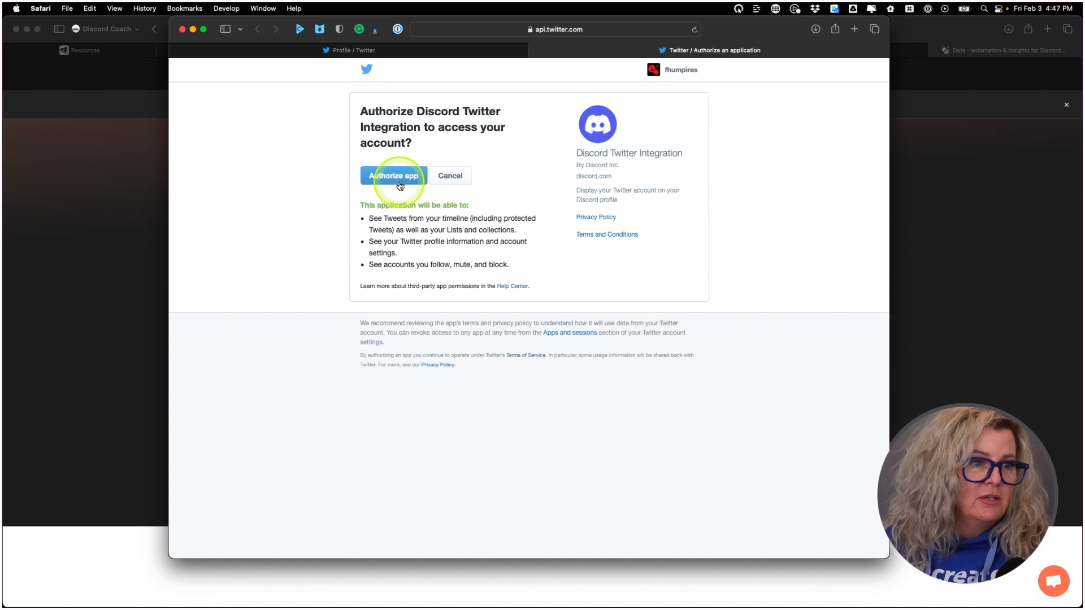
click(393, 175)
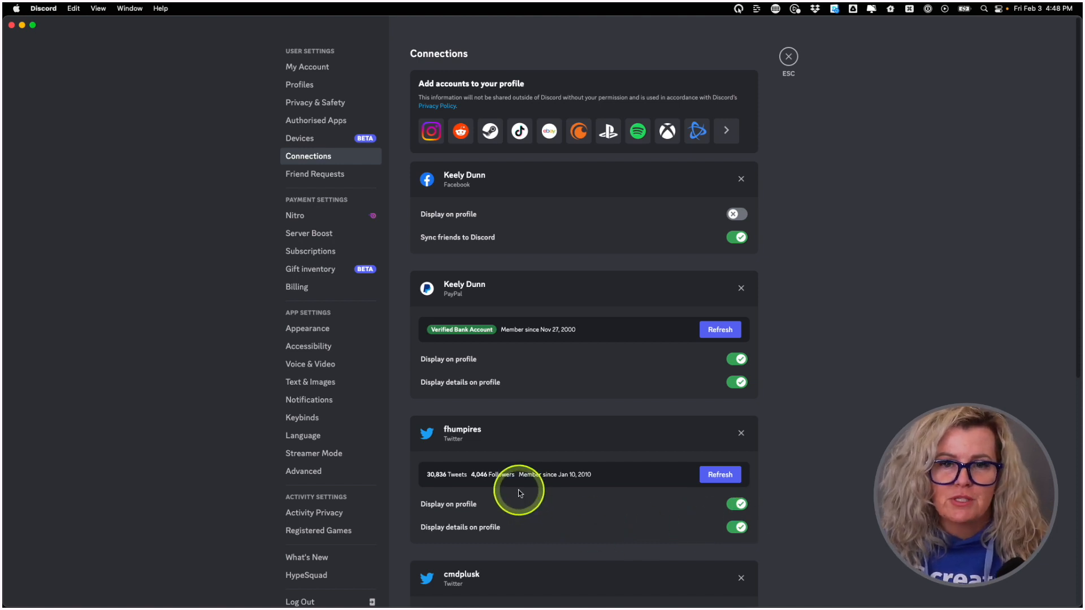
mouse_move(716, 147)
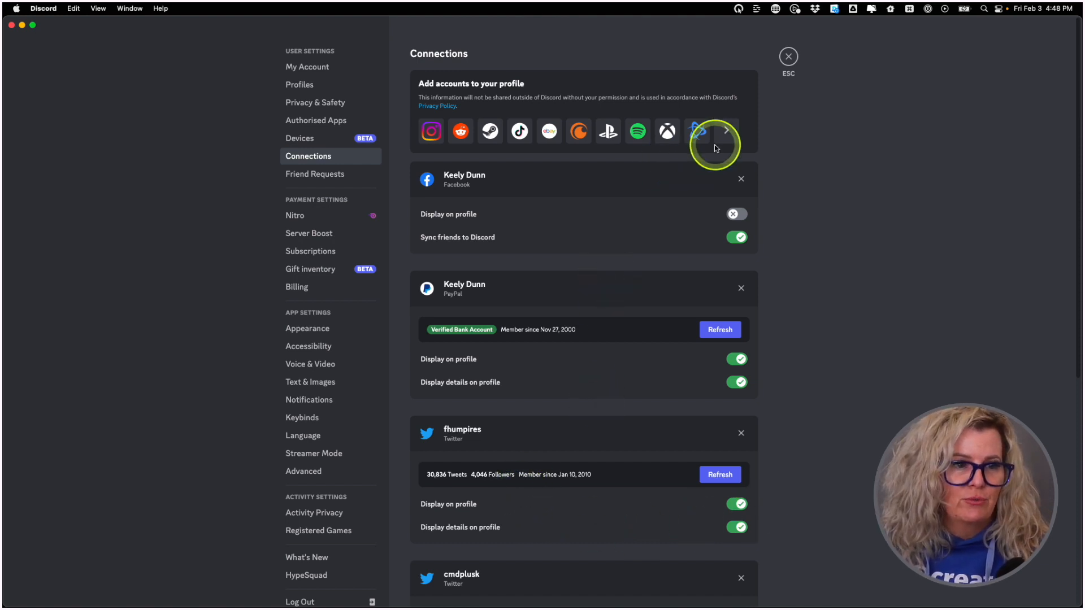
Step: Link another Twitter account by choosing Twitter under Add Connection and authorizing the app again
click(726, 131)
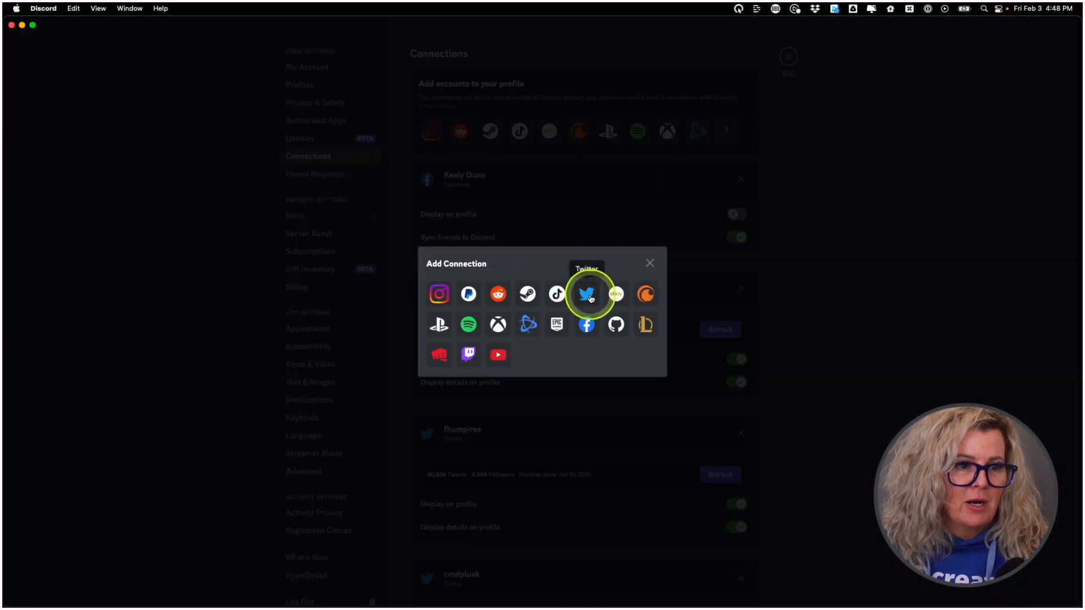
click(587, 294)
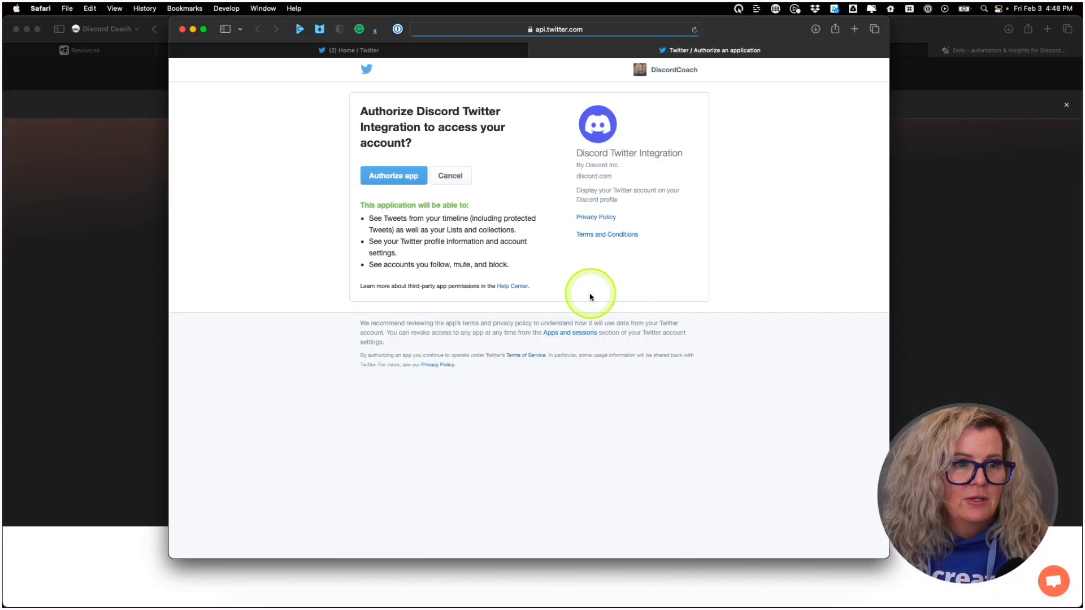
click(394, 176)
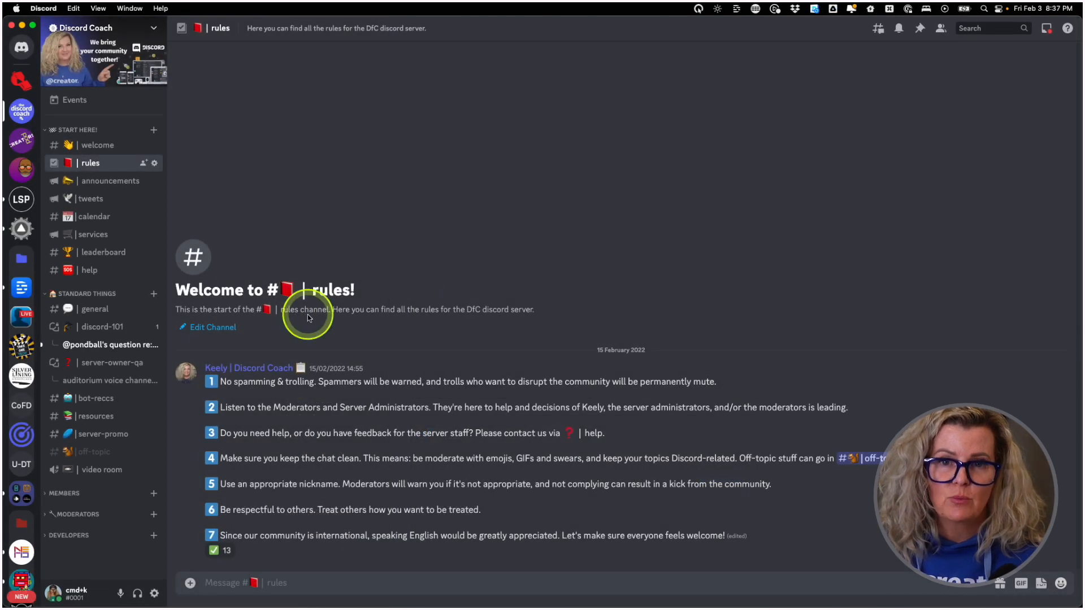
mouse_move(242, 367)
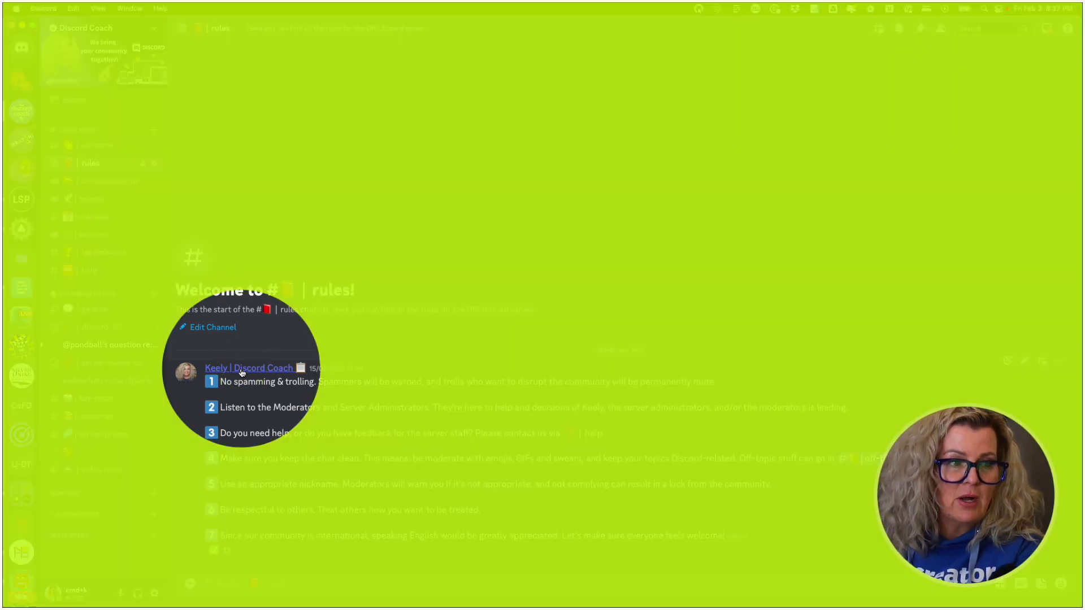
click(249, 367)
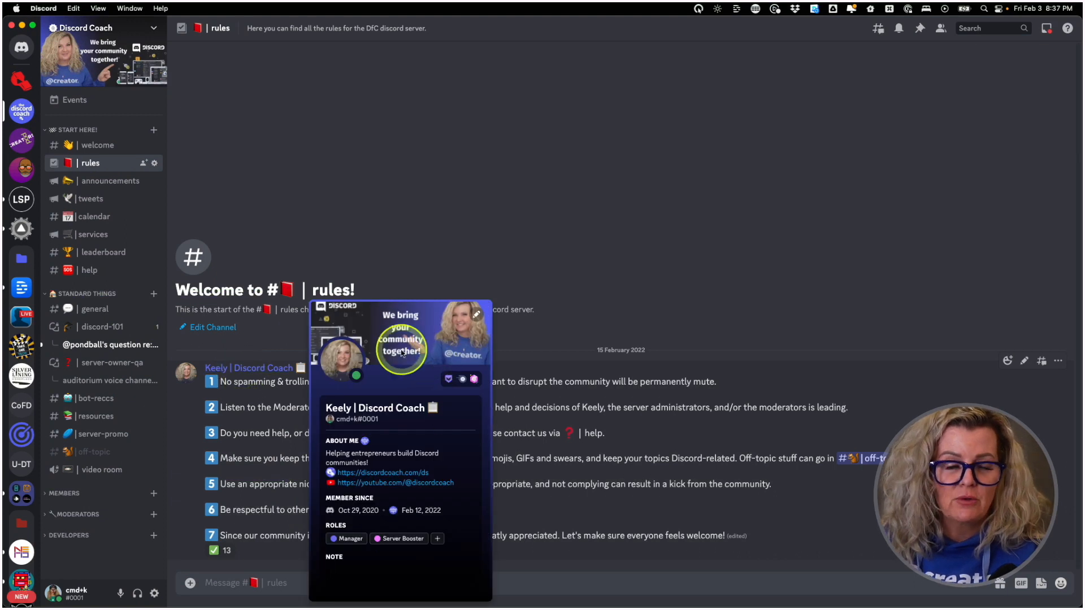
mouse_move(338, 408)
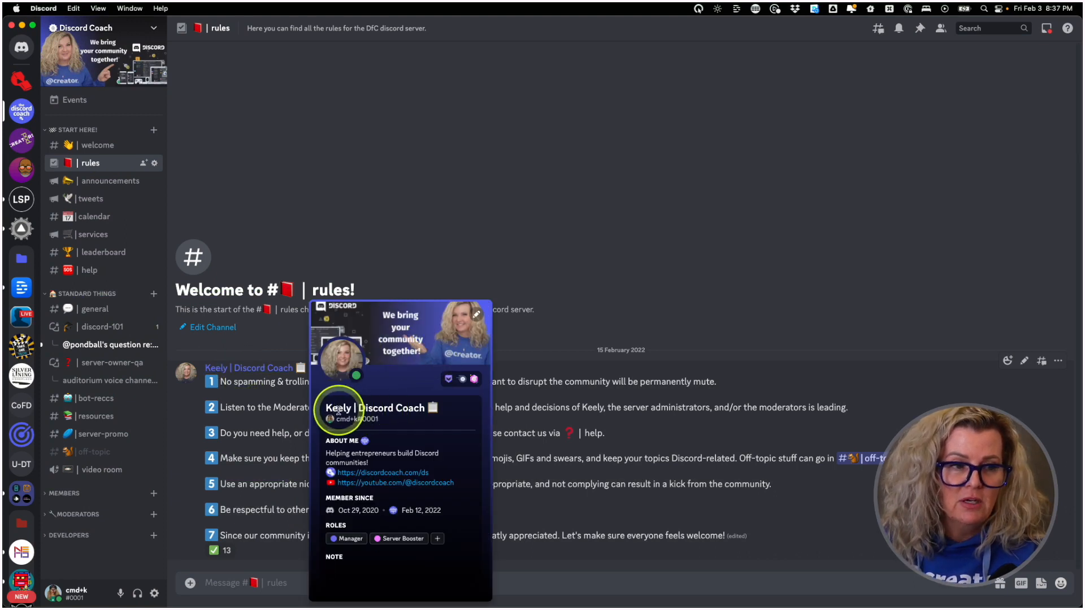
mouse_move(343, 359)
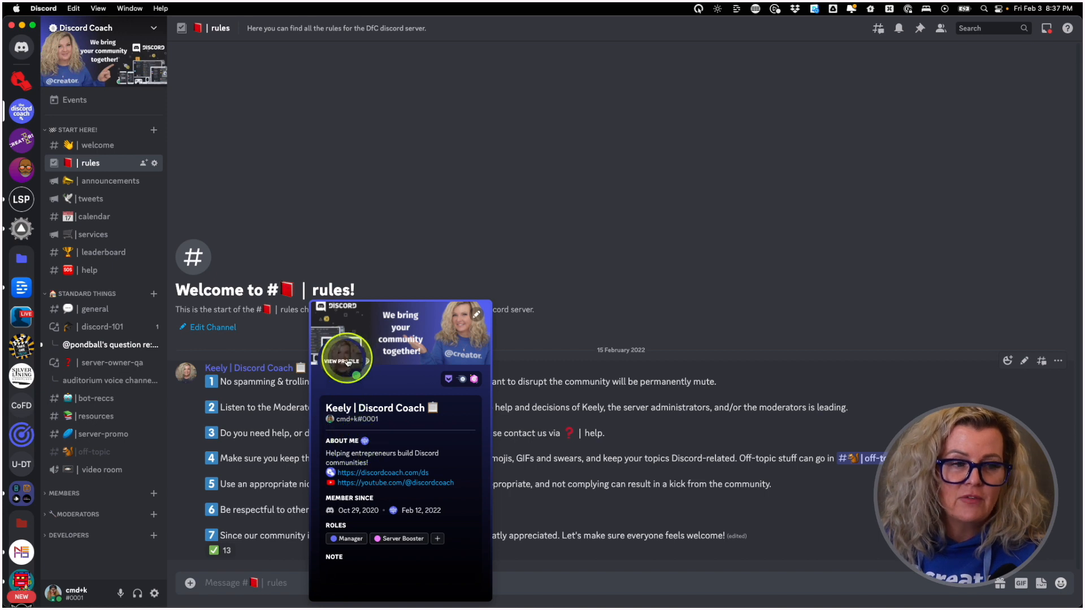
mouse_move(407, 355)
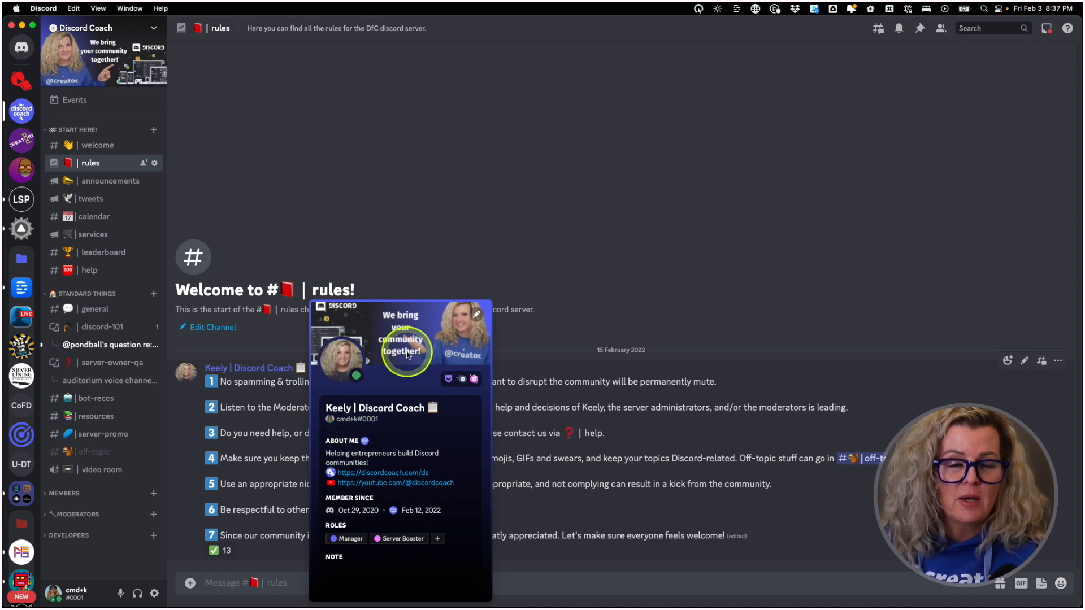
mouse_move(474, 379)
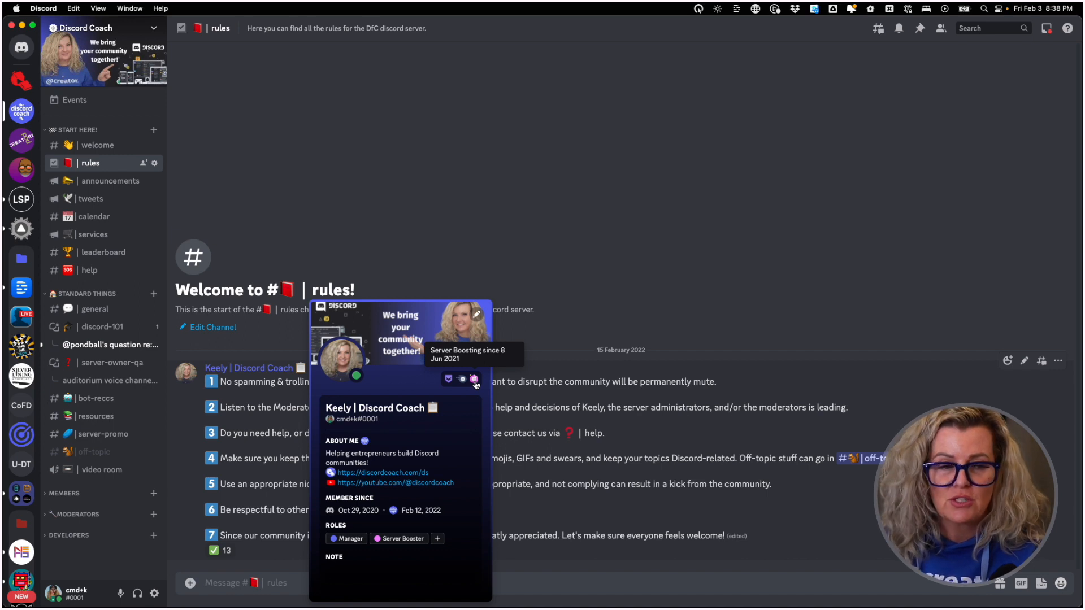
mouse_move(353, 453)
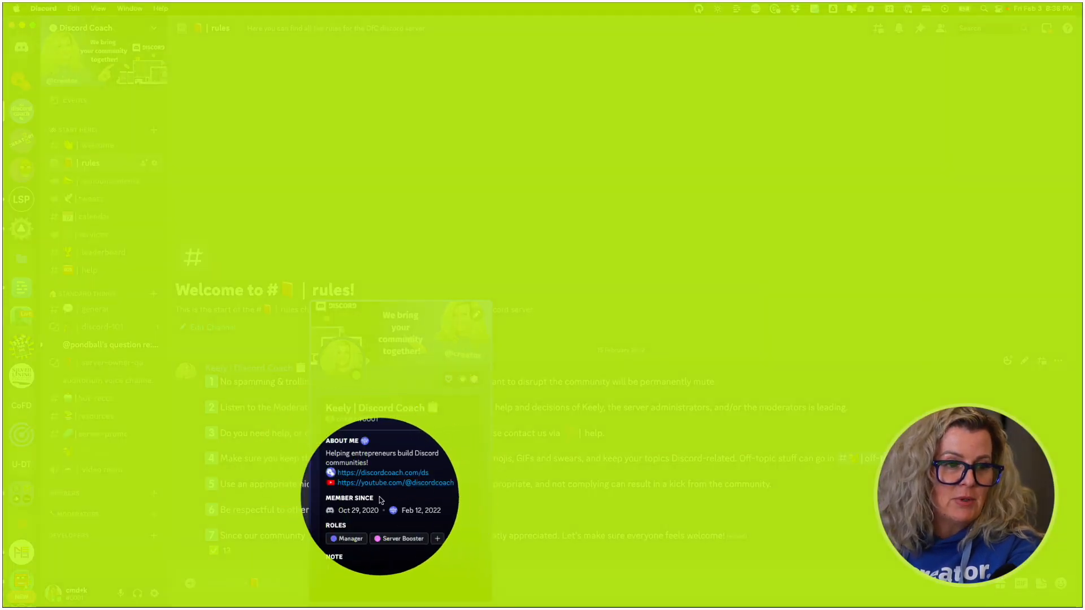
mouse_move(379, 482)
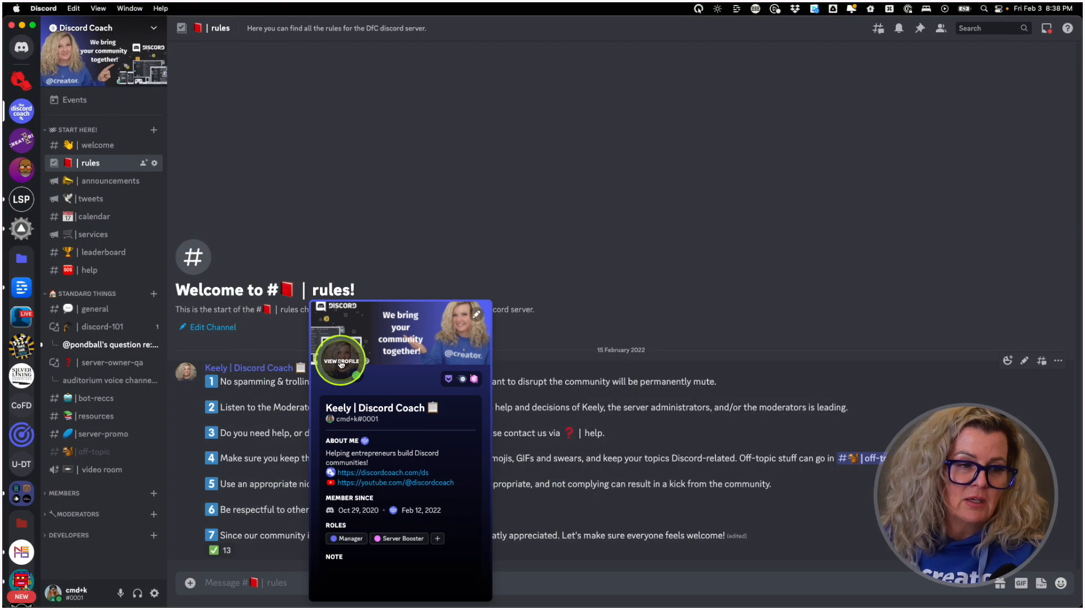
Step: View the full profile's verified connections and follow the fhumpires Twitter link into Safari
click(340, 361)
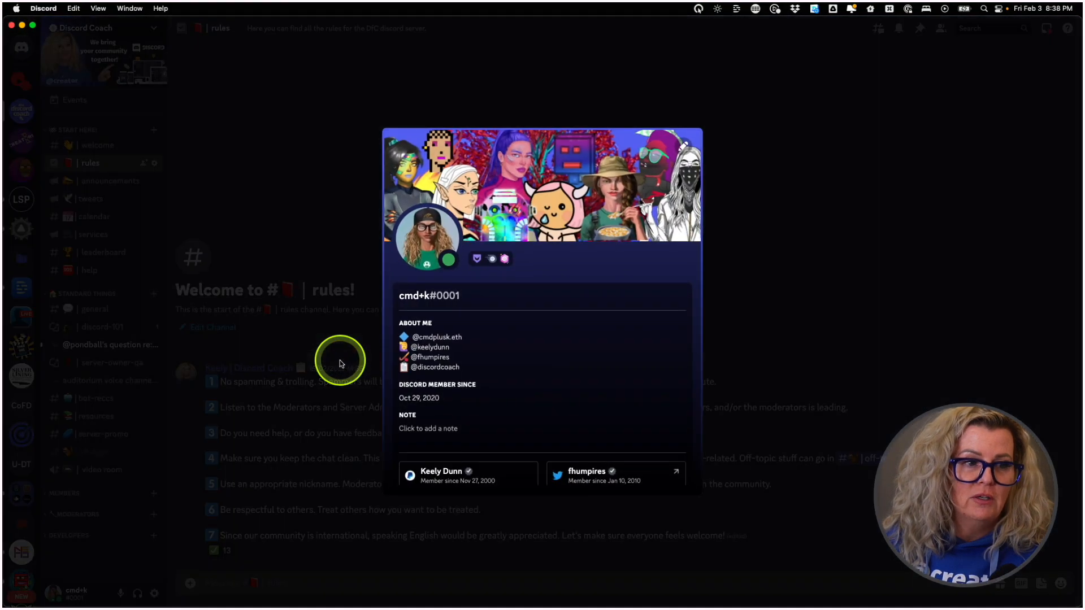
mouse_move(513, 362)
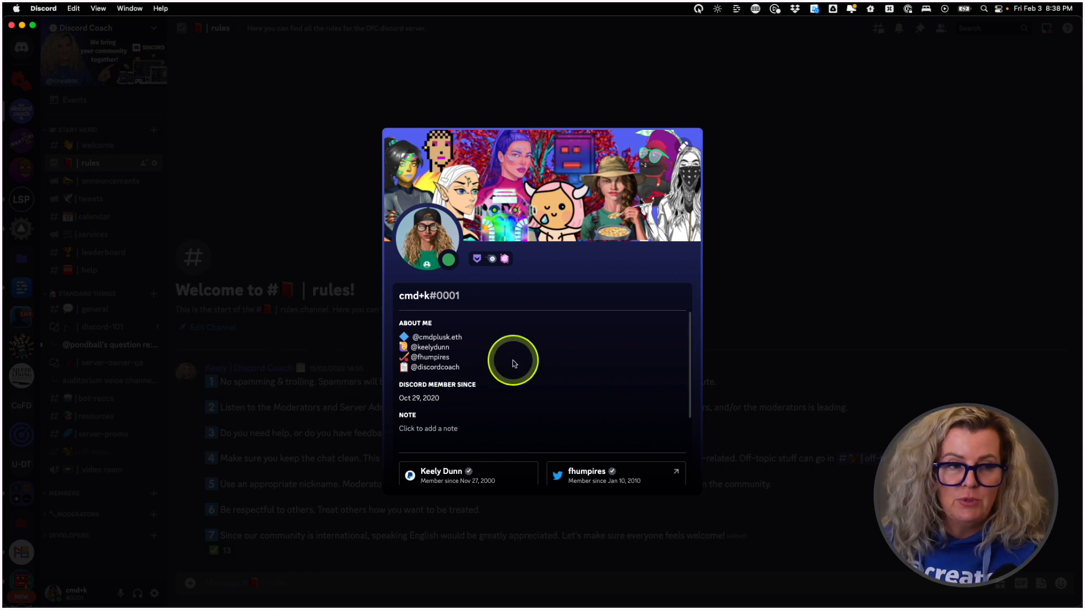
mouse_move(405, 346)
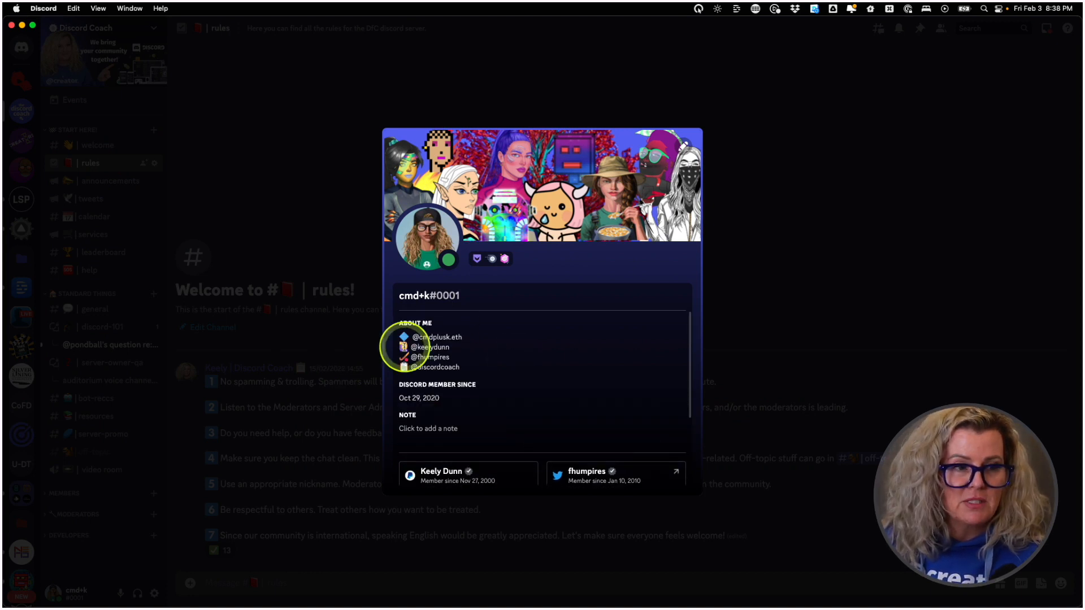
scroll(down, 3)
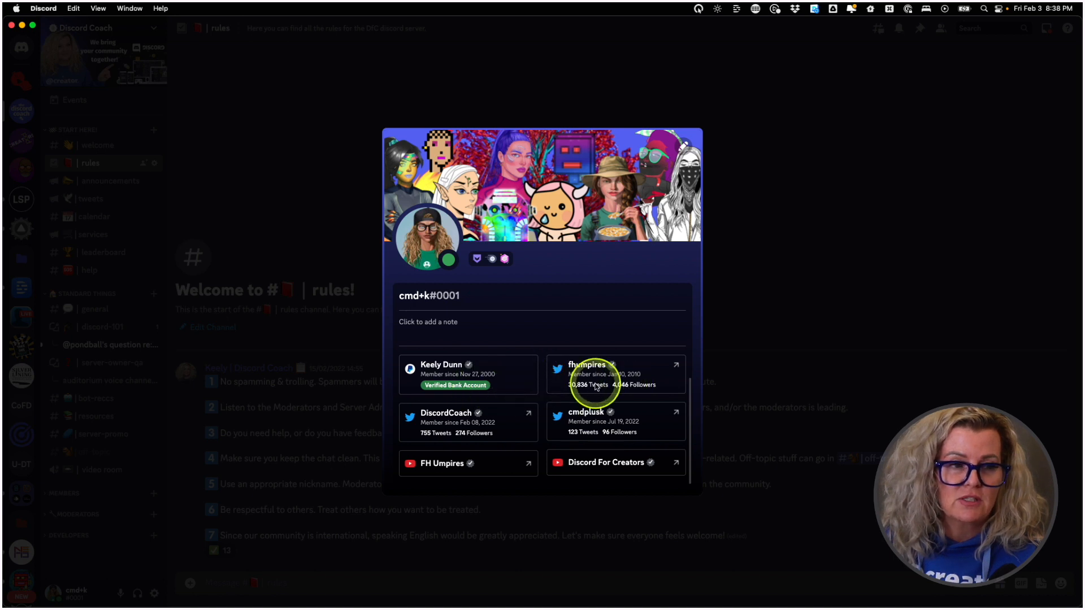
mouse_move(439, 385)
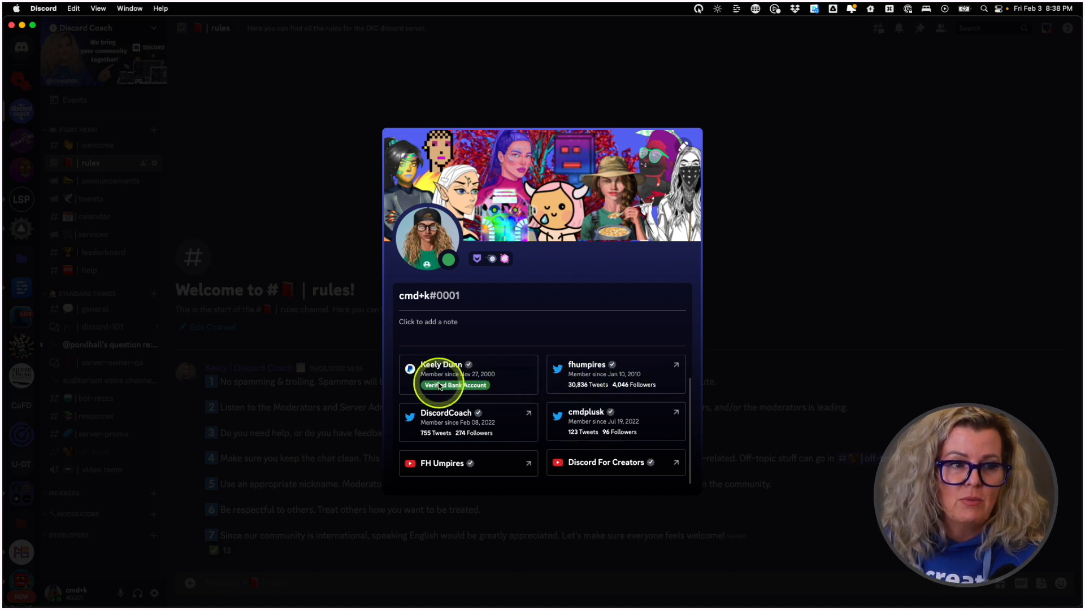
mouse_move(600, 372)
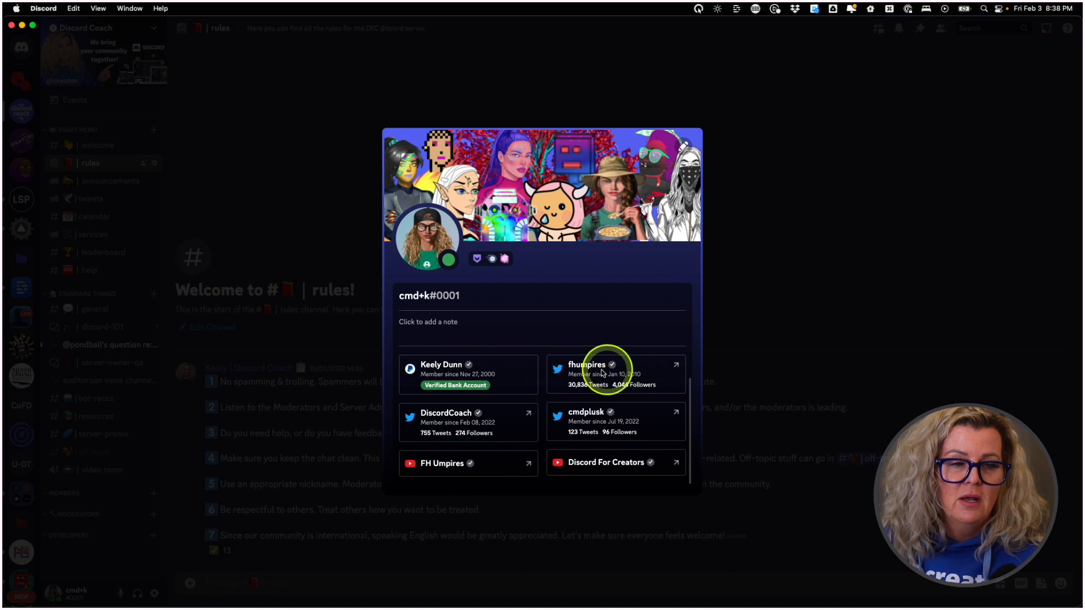
mouse_move(492, 430)
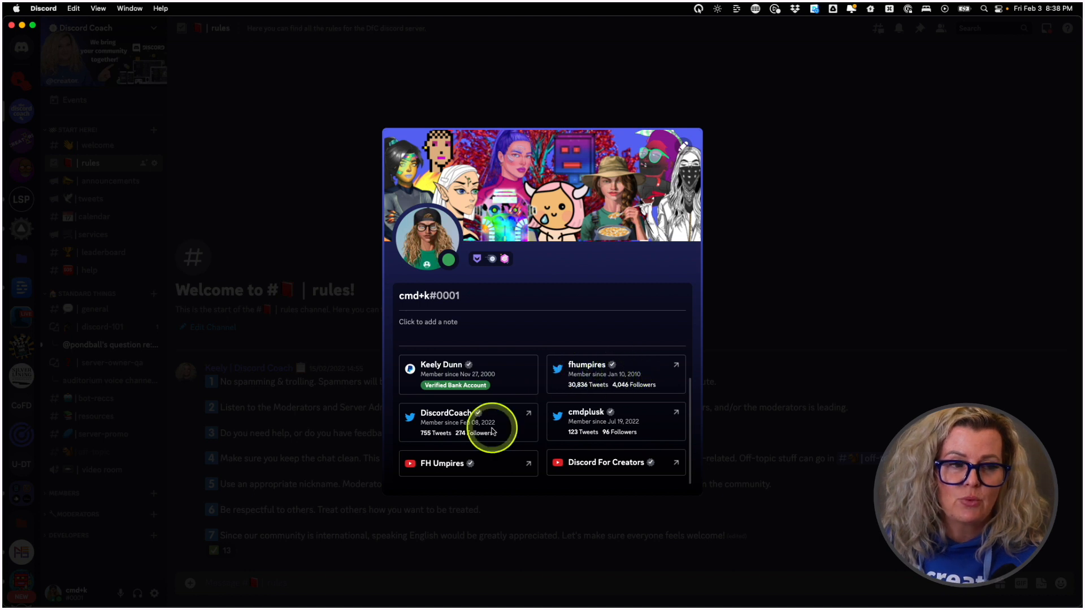
mouse_move(616, 426)
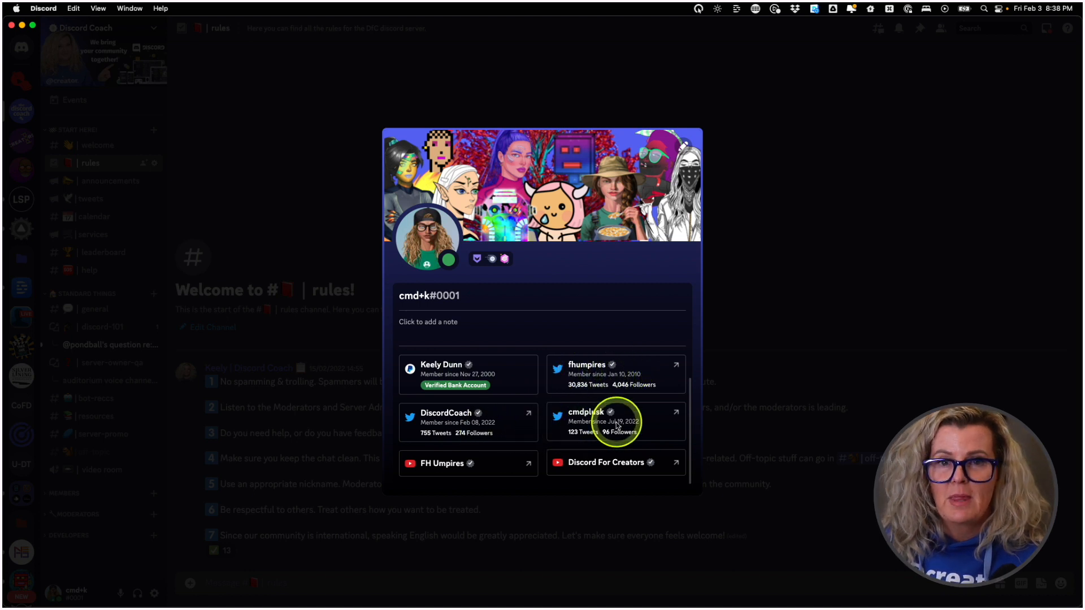
mouse_move(615, 451)
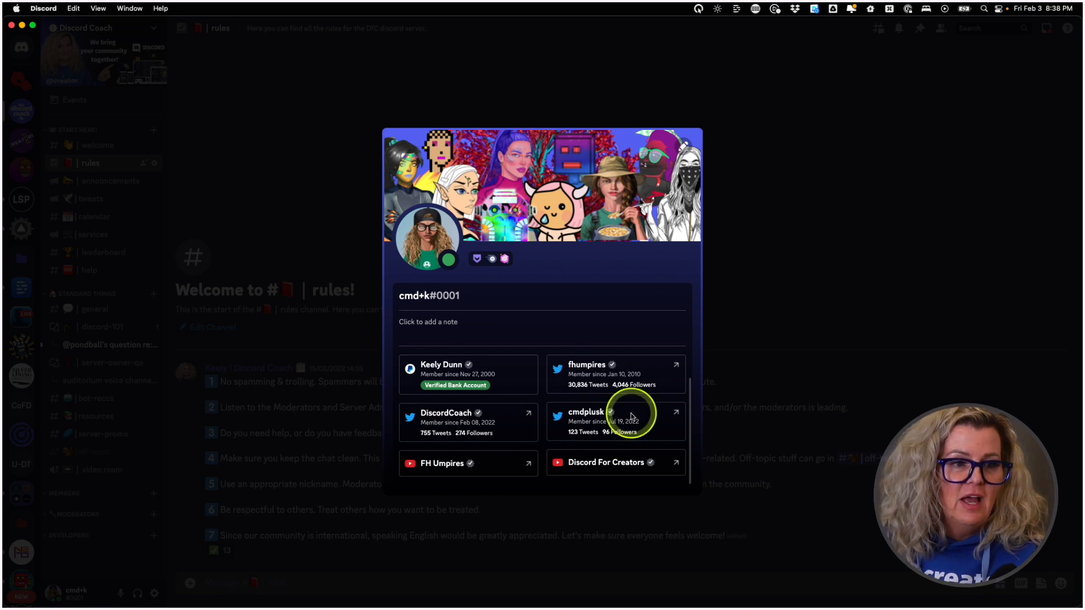
mouse_move(676, 370)
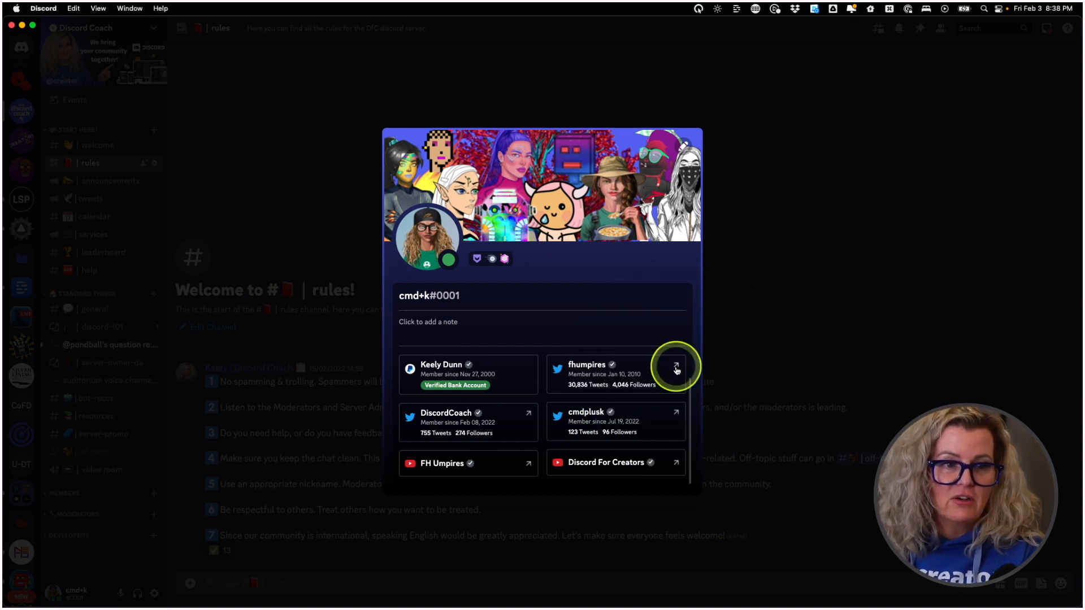
click(676, 368)
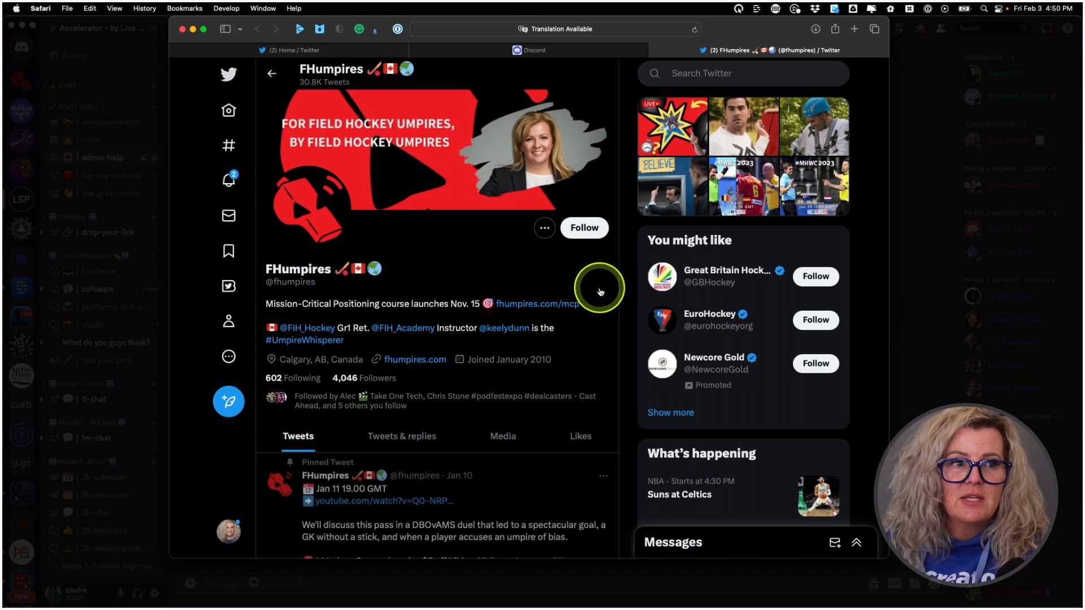